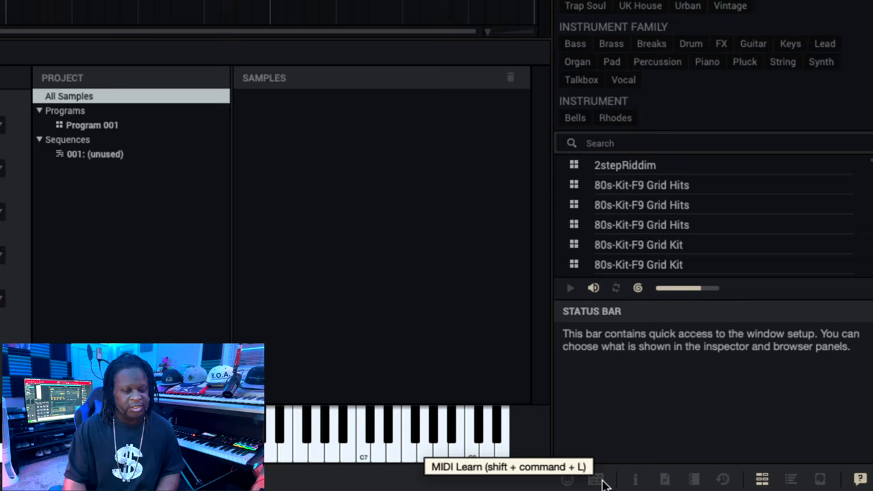
Step: Show the MIDI Learn panel with the Akai MPK mini 3 pad note mappings listed
click(596, 481)
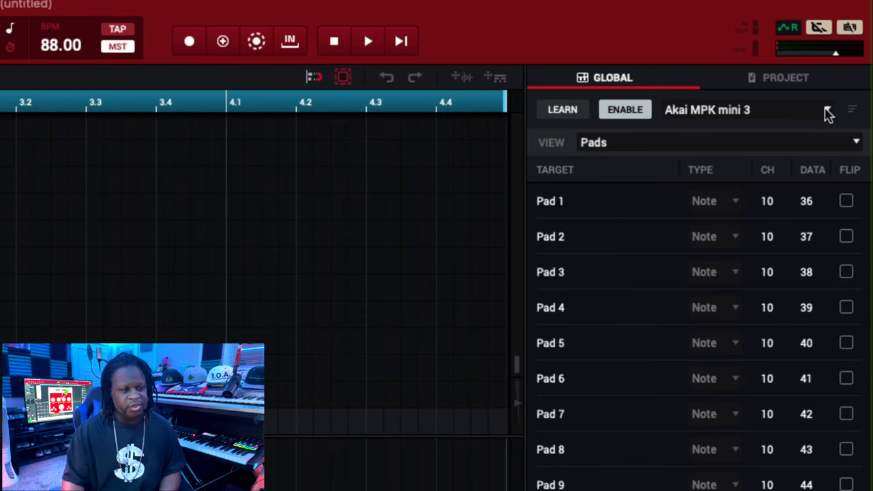
Step: Bring up the mapping options menu to create a New MIDI Mapping
click(826, 109)
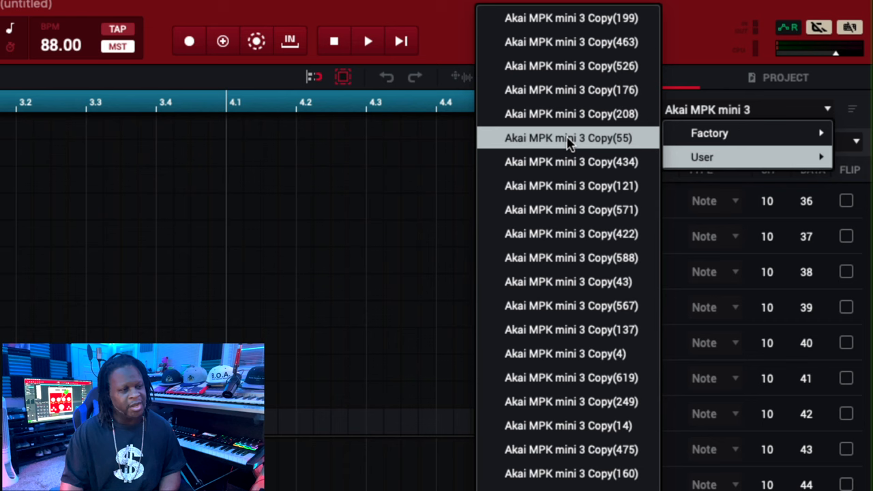
mouse_move(553, 166)
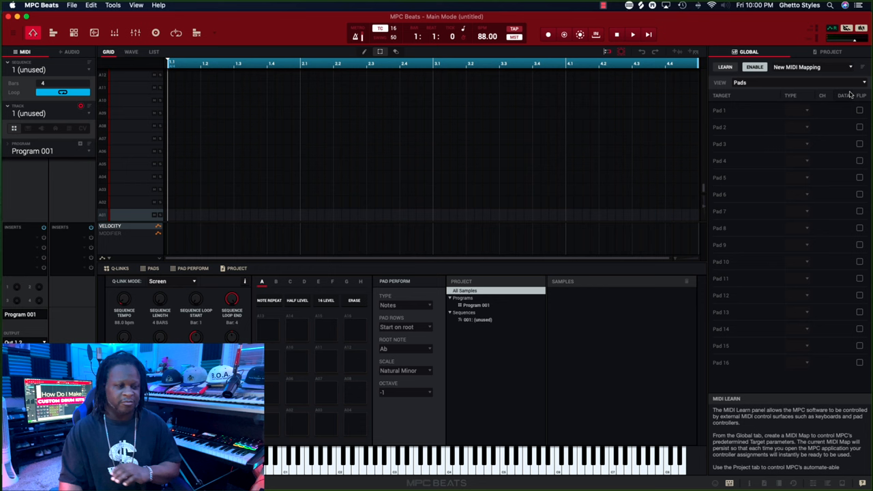
Step: Enable Learn and map Pads 1–4 to the MPK Mini pads (notes 36–39, channel 10)
click(724, 67)
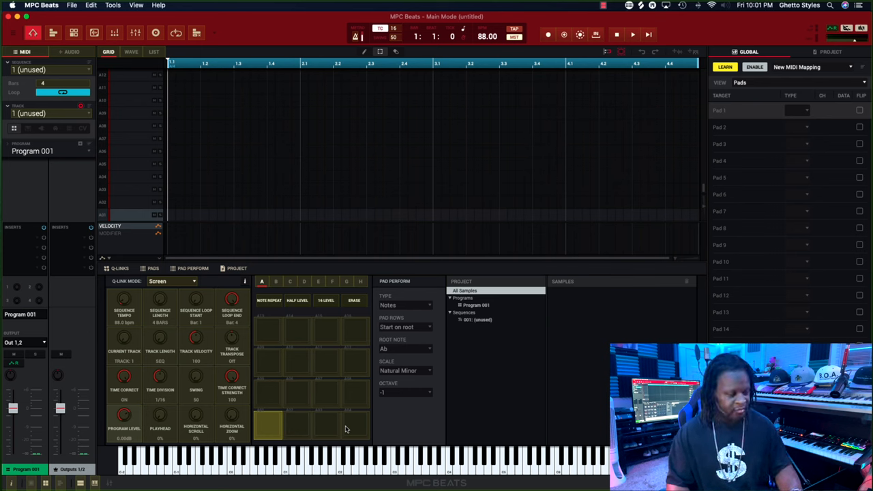
click(267, 426)
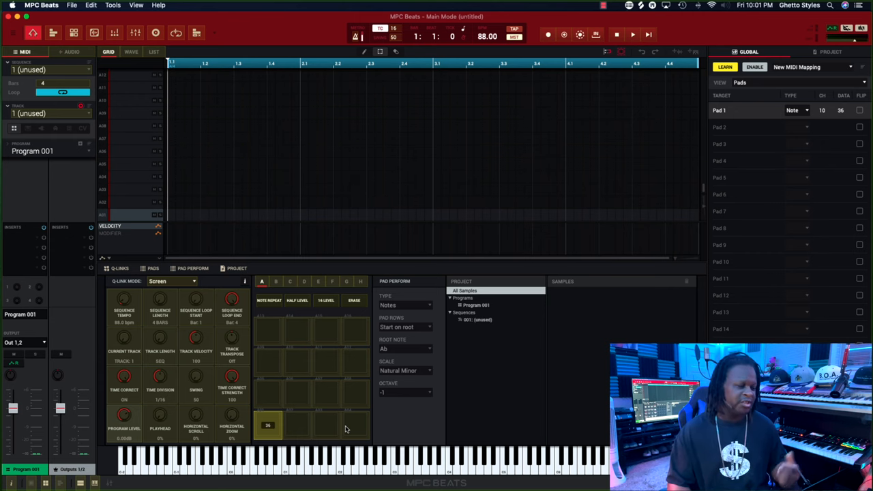
click(297, 425)
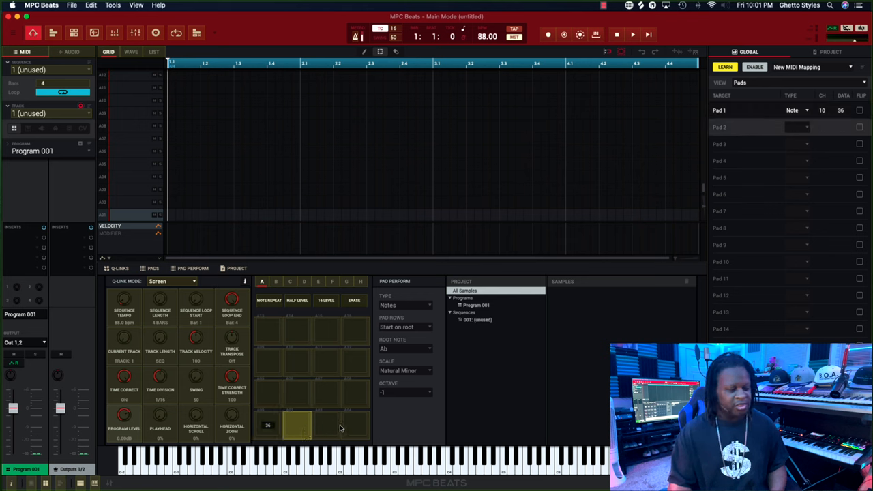
click(297, 426)
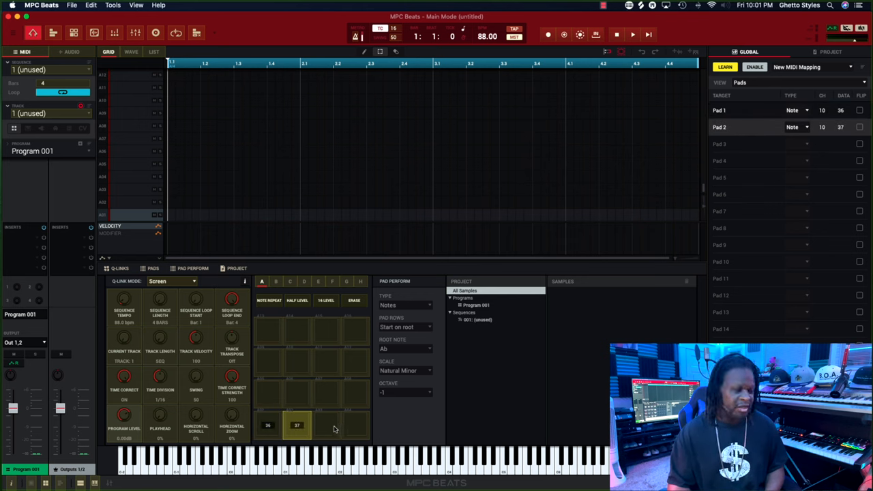
click(324, 426)
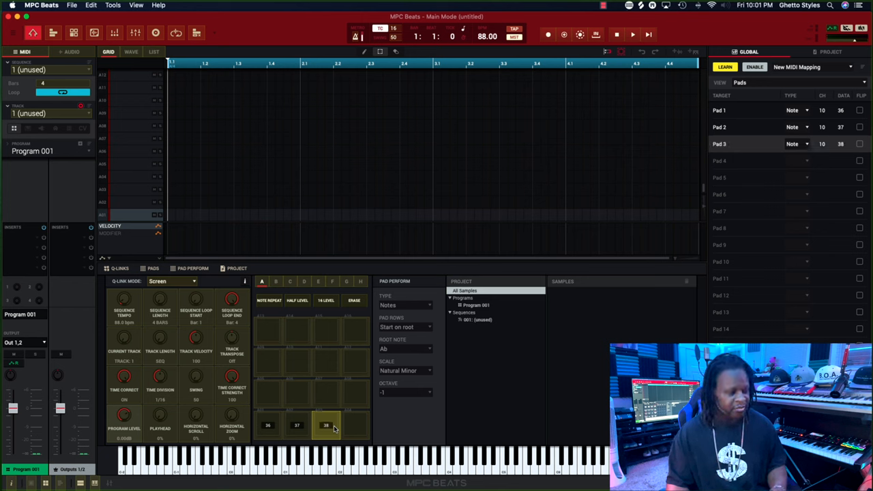
click(355, 426)
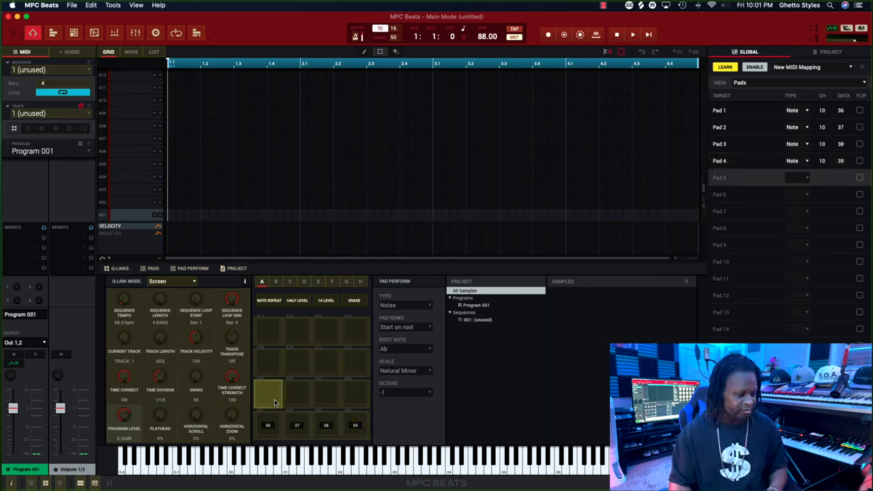
Step: Map Pads 6–8 to notes 41–43 on channel 10 and select Pad 9 as the next target
click(298, 395)
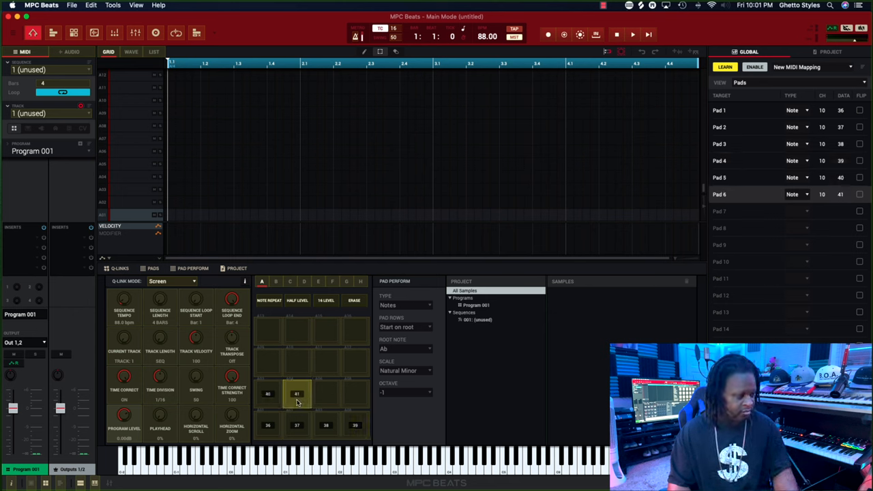
click(326, 392)
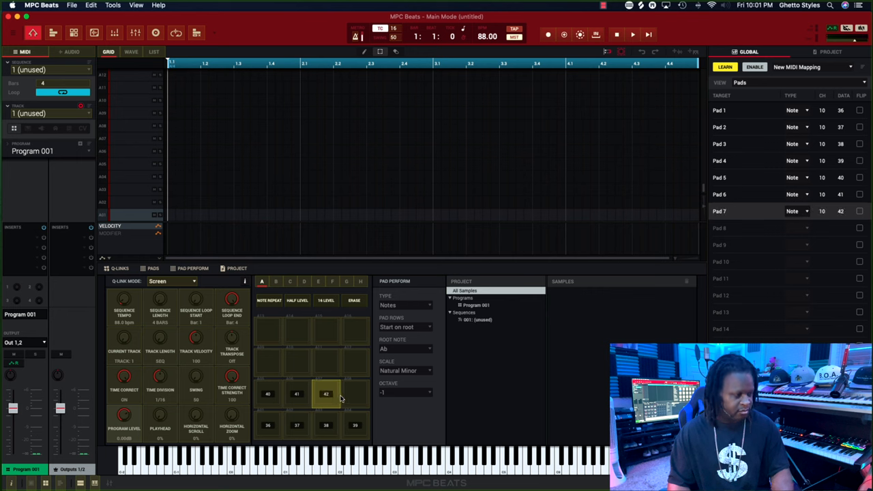
click(354, 394)
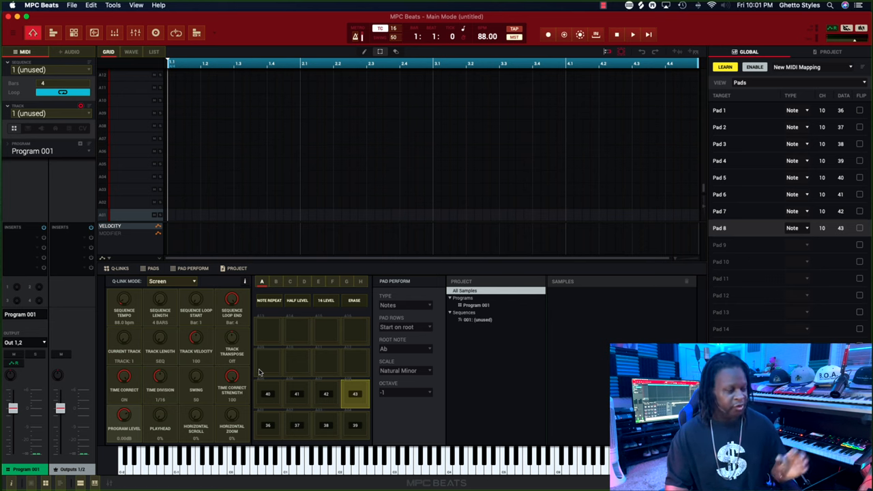
click(267, 362)
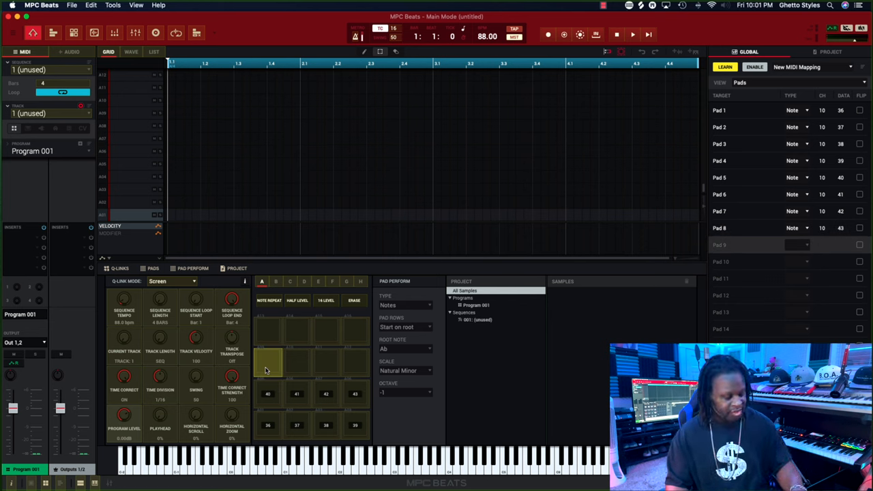
Step: Learn the remaining MPK Mini pads into Pads 9–16 with ascending notes on channel 10
click(267, 363)
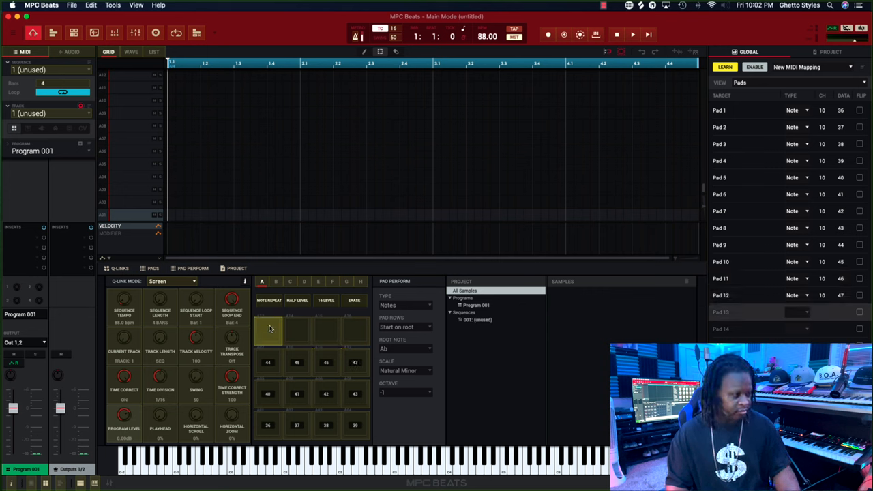
click(297, 331)
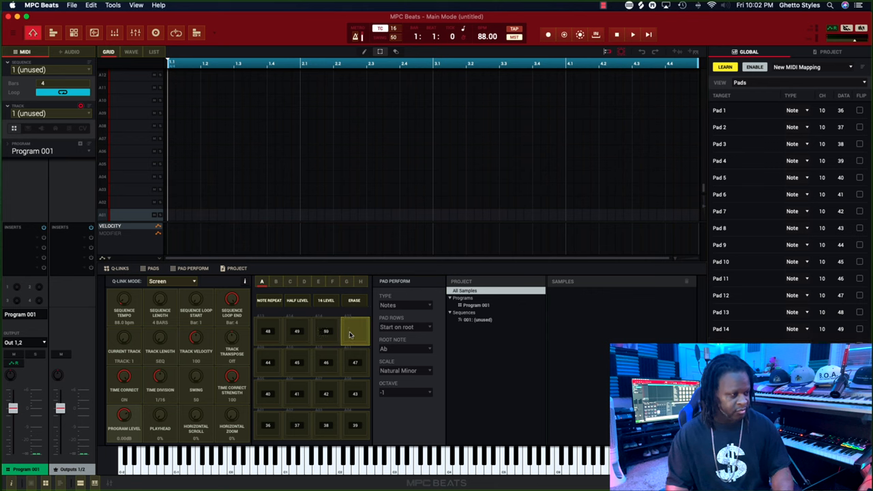
click(355, 331)
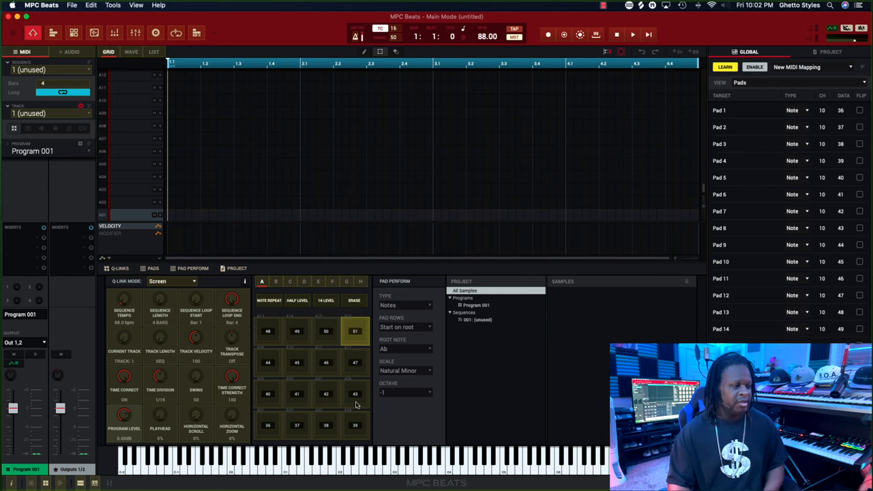
mouse_move(480, 439)
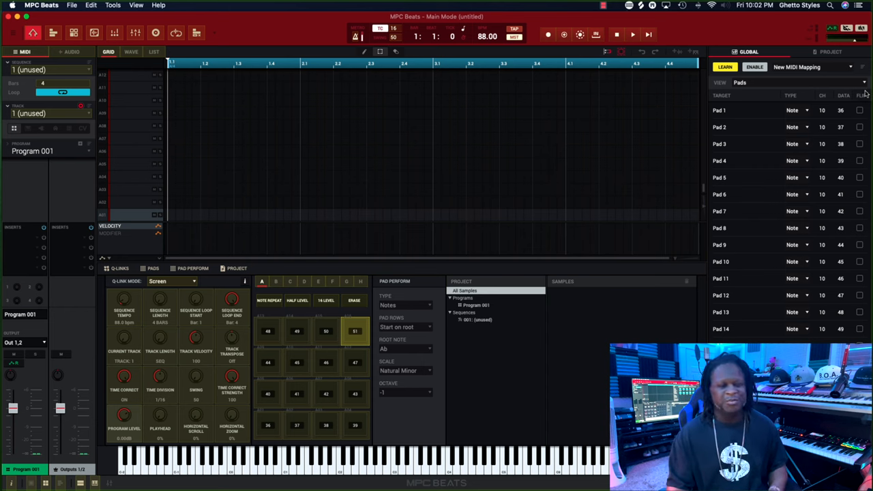
Step: Switch the mapping view from Pads to Q-Links to learn the controller knobs
click(802, 82)
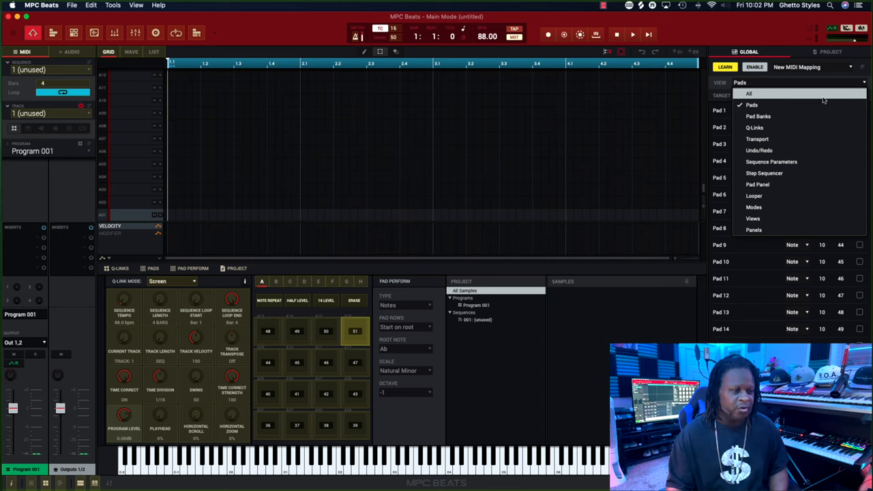
click(754, 129)
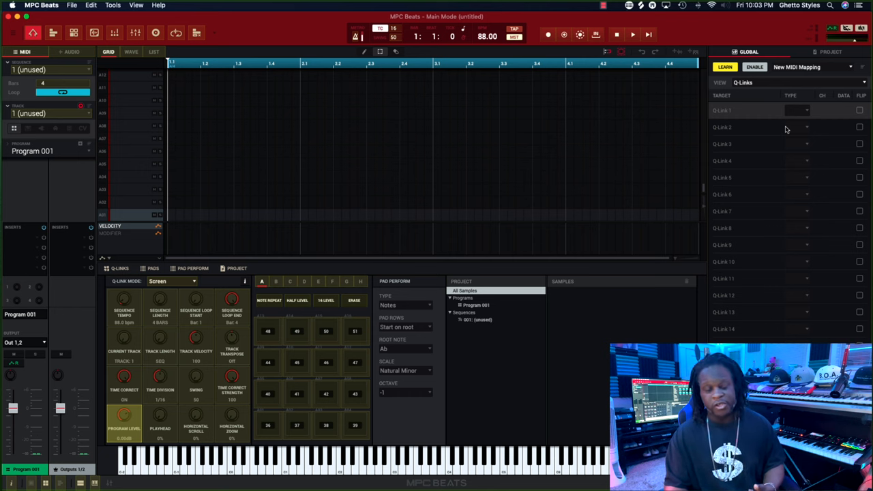
mouse_move(557, 205)
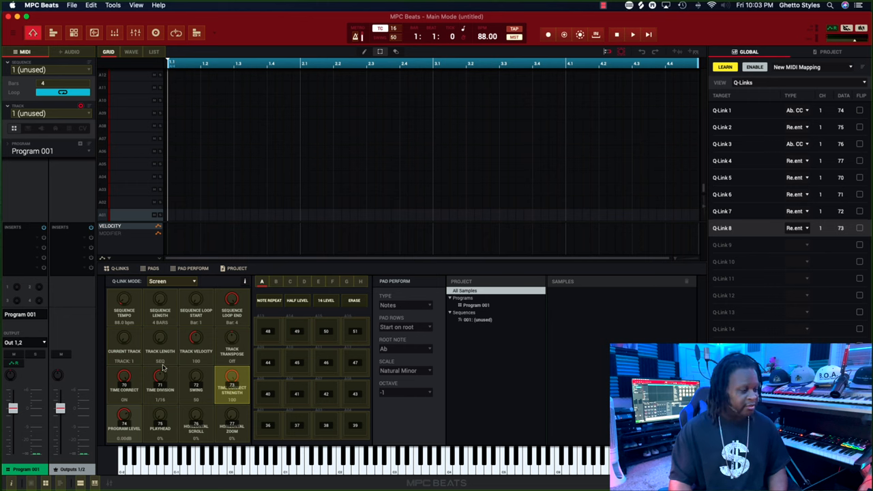
Step: Turn Learn off with Q-Links 1–8 on channel 1 and return the view to Pads
click(124, 346)
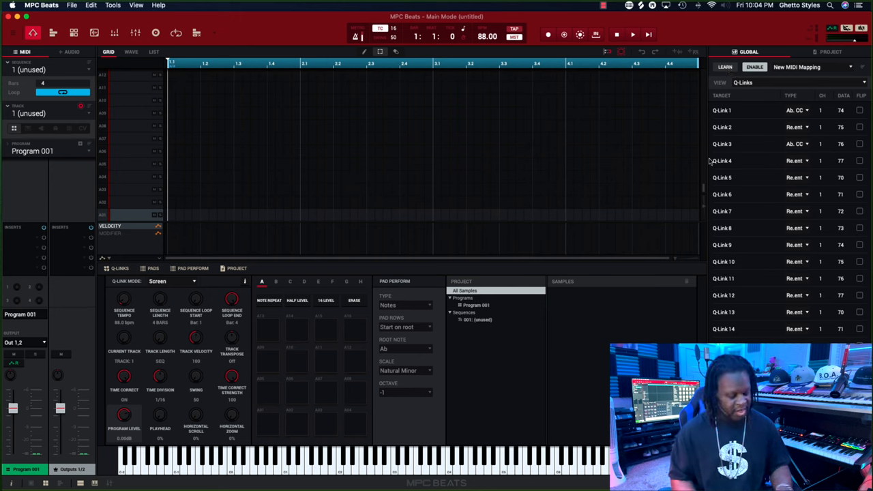
click(785, 81)
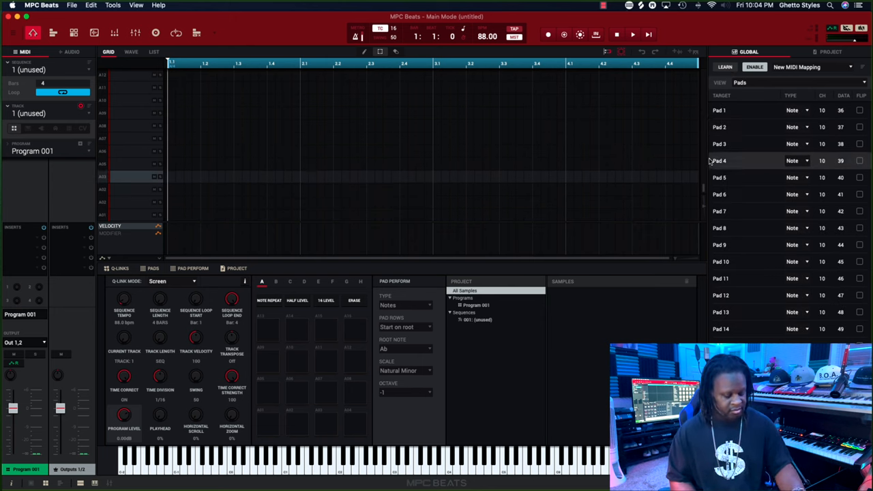